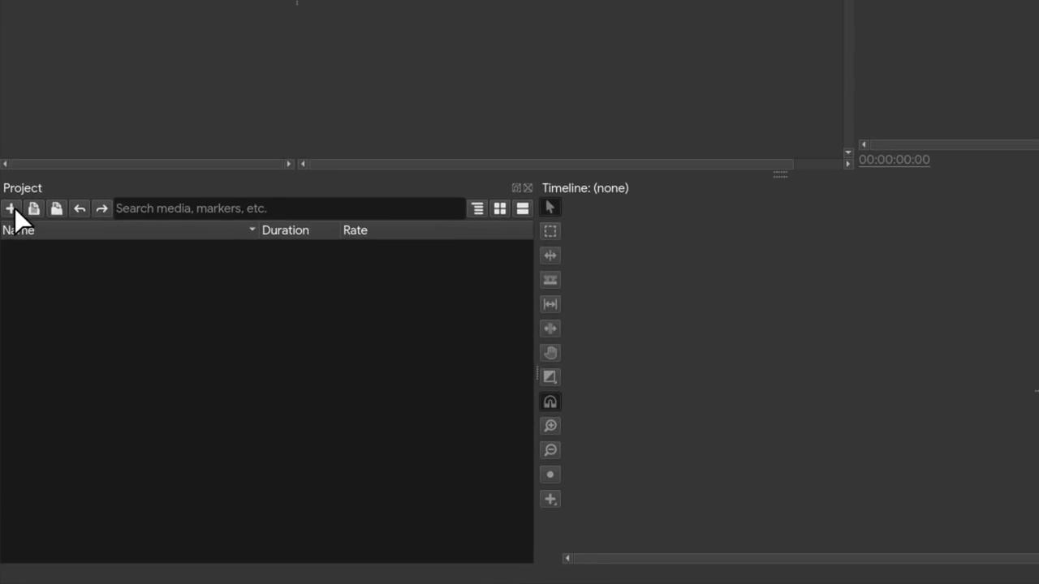
Step: Create a new 60 FPS sequence named 'Demo'
left_click(9, 207)
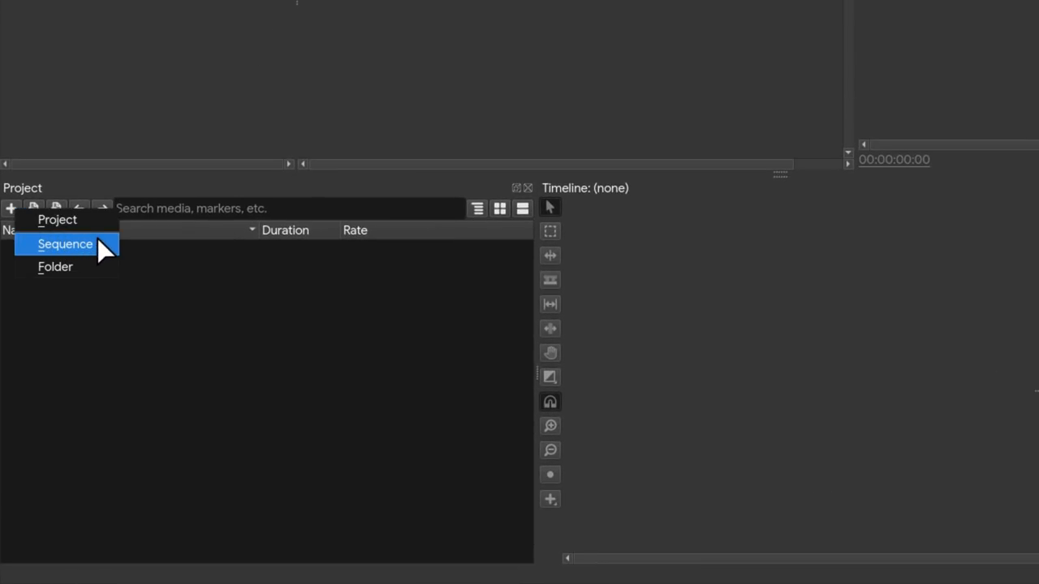
left_click(65, 244)
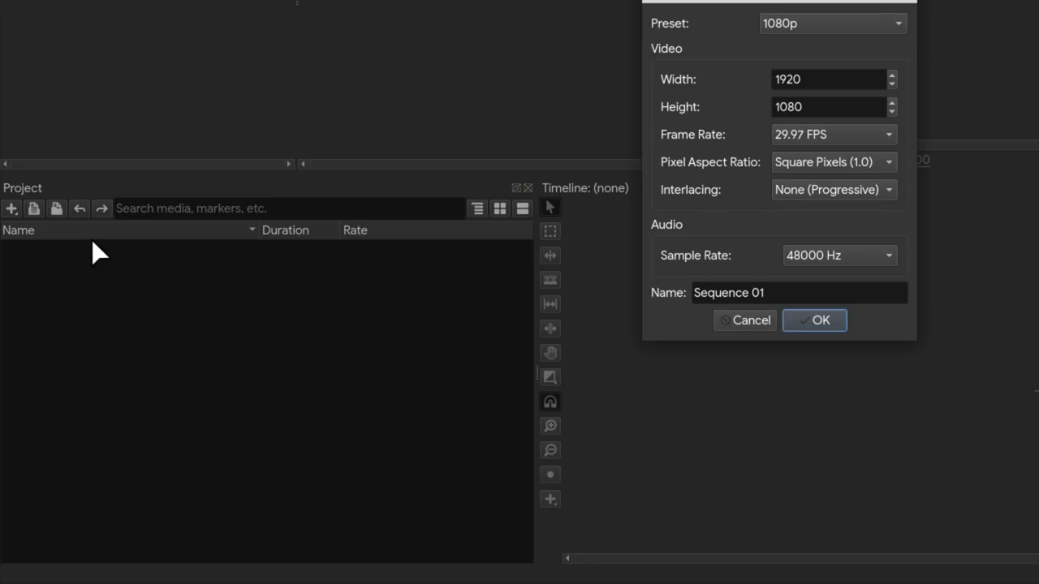
left_click(833, 135)
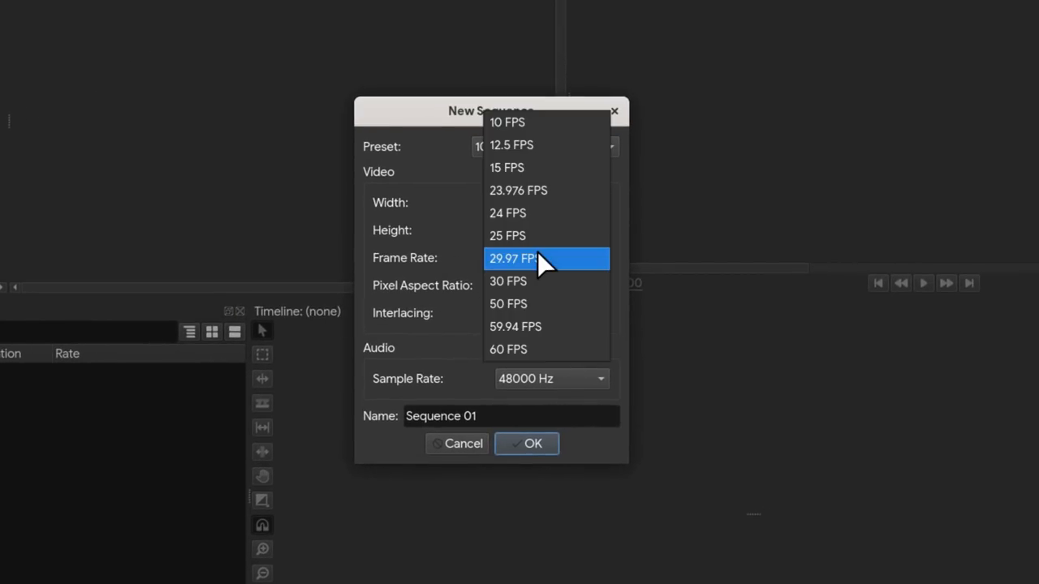
left_click(508, 349)
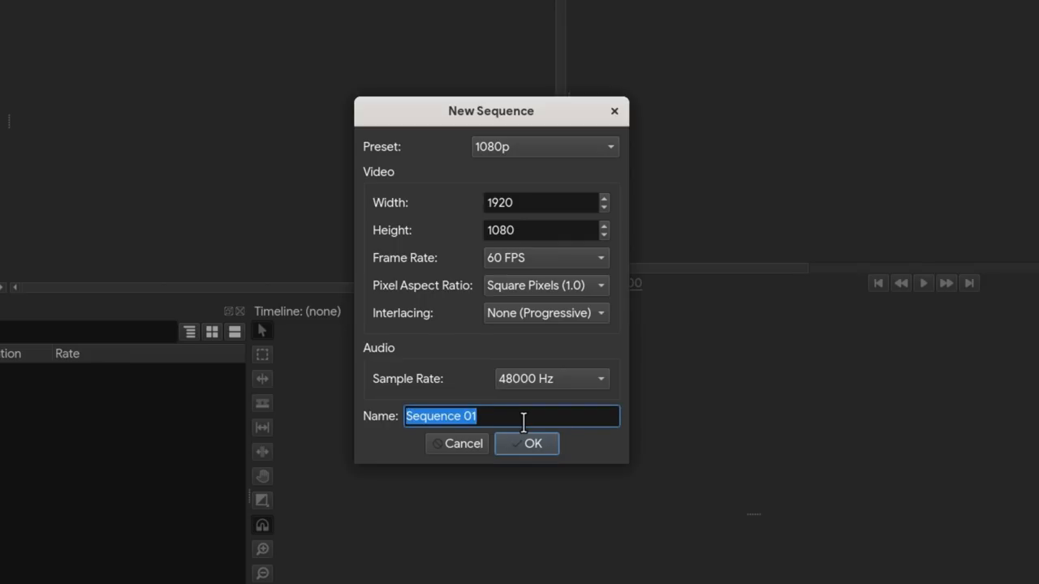
type("Demo")
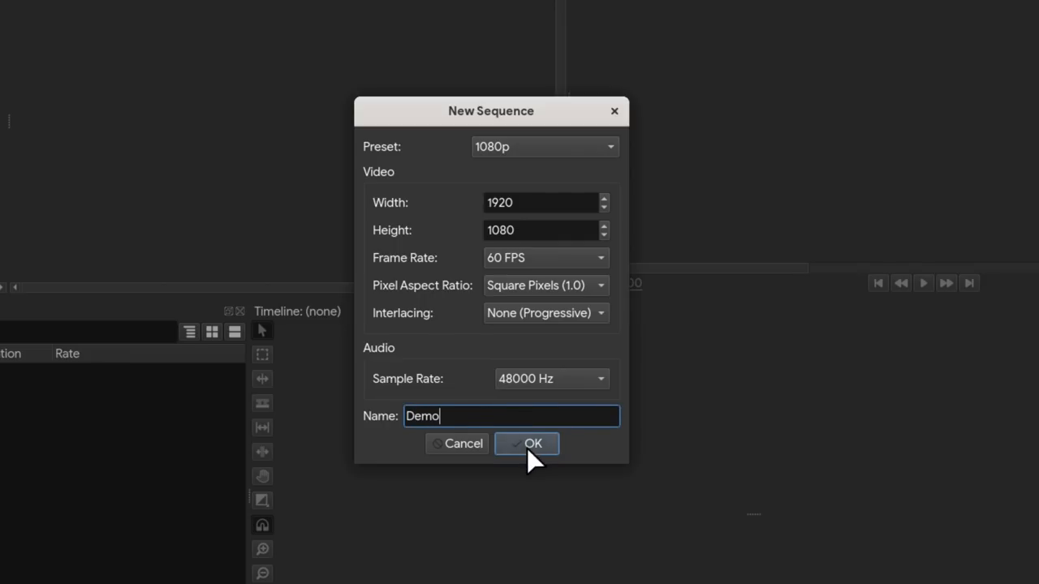
left_click(527, 444)
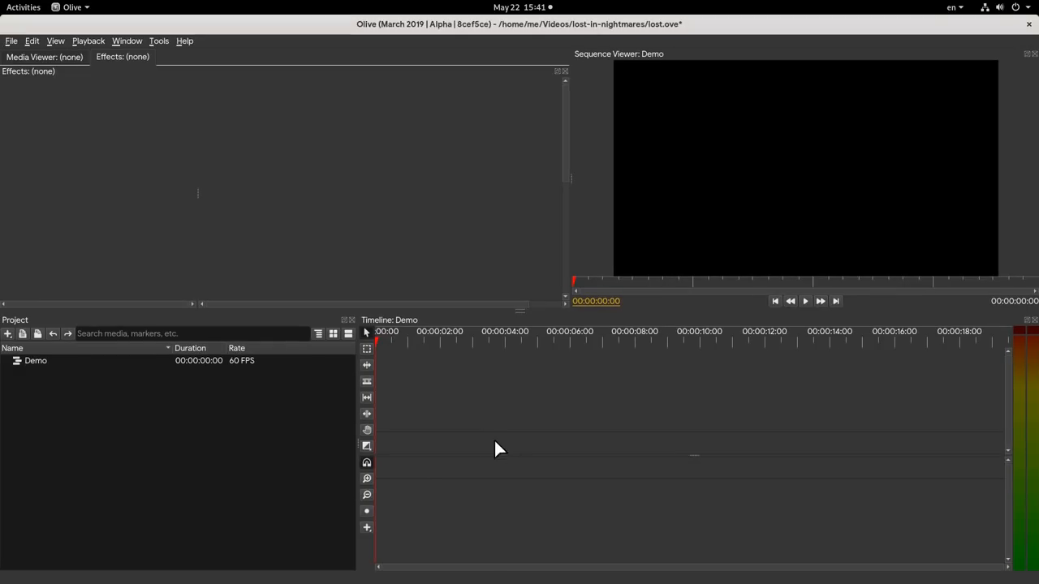
Step: Draw a Solid Color clip on the Demo timeline, extend it to about four seconds, and select it
left_click(366, 527)
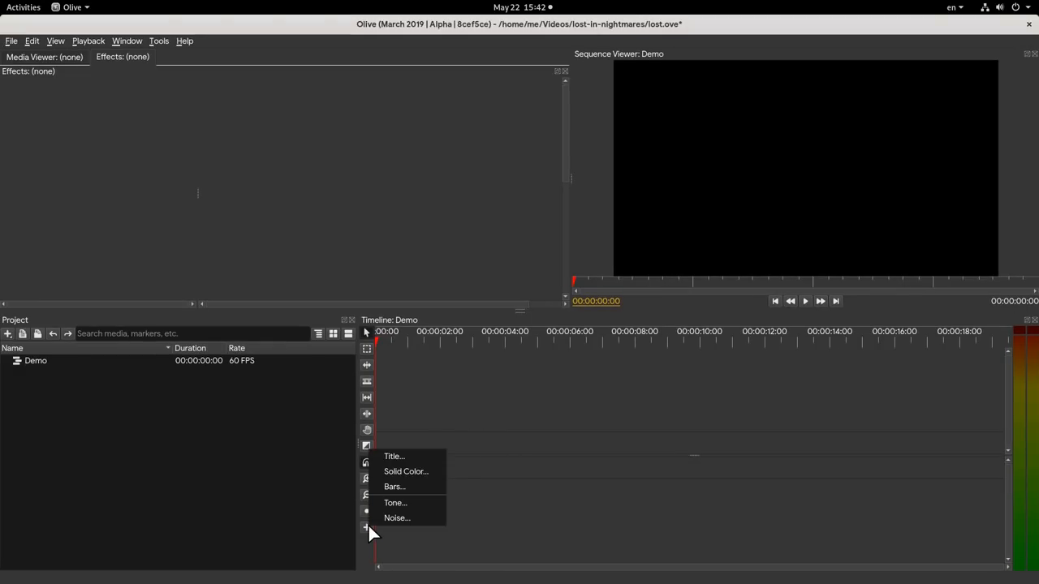
mouse_move(418, 472)
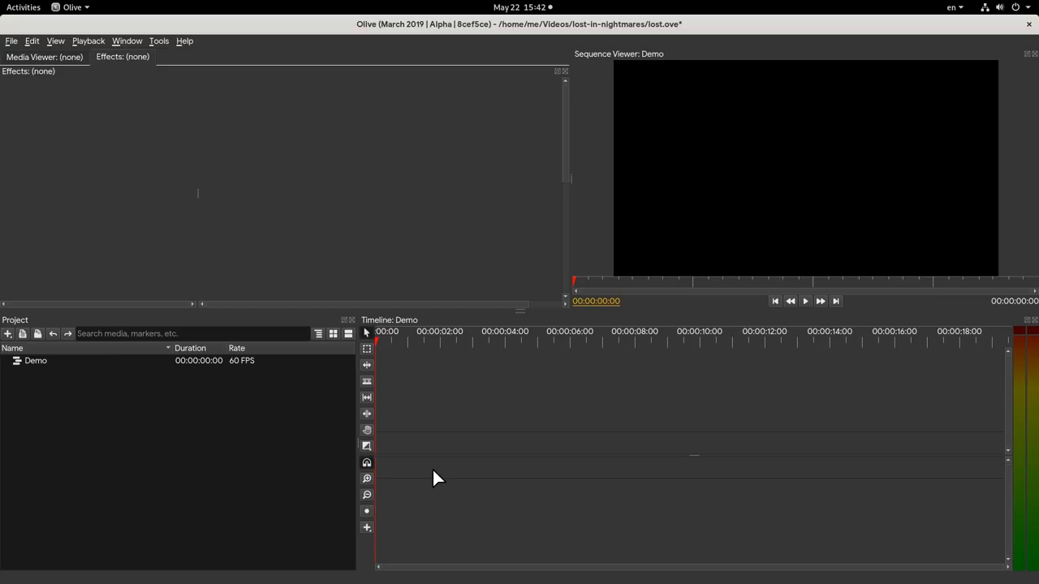
left_click_drag(395, 411, 446, 431)
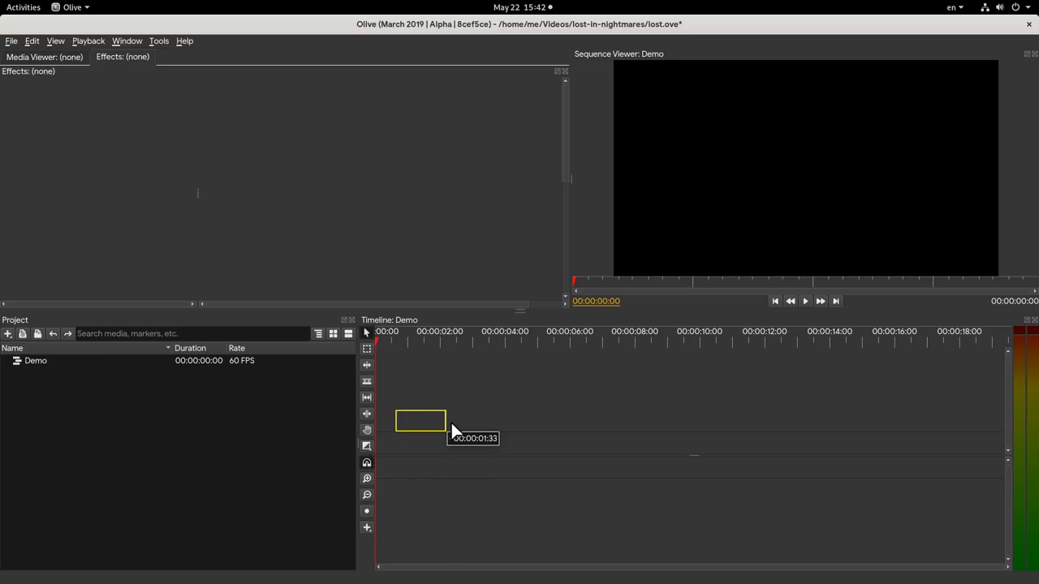
left_click_drag(445, 420, 519, 420)
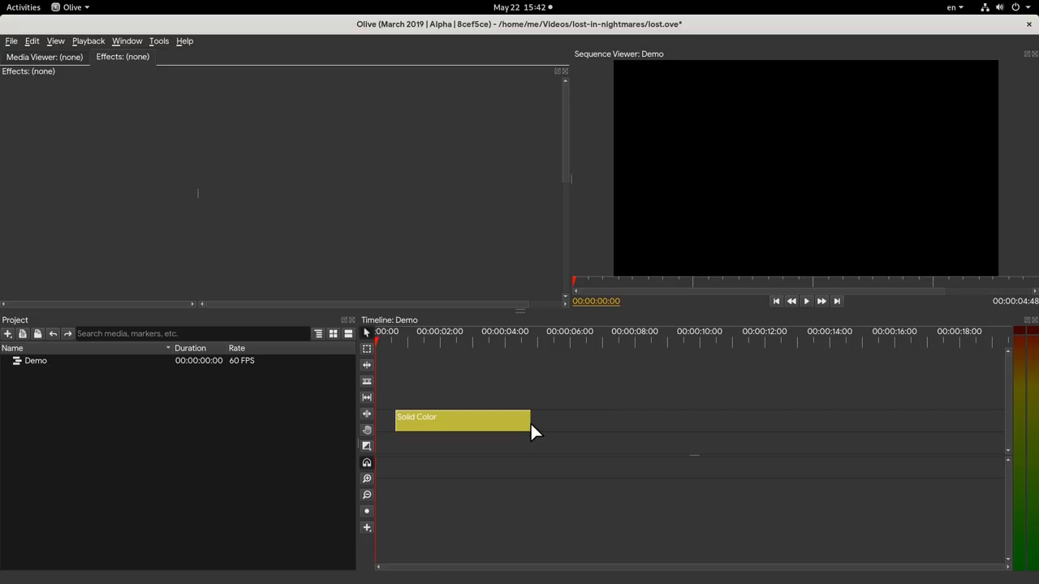
left_click(396, 352)
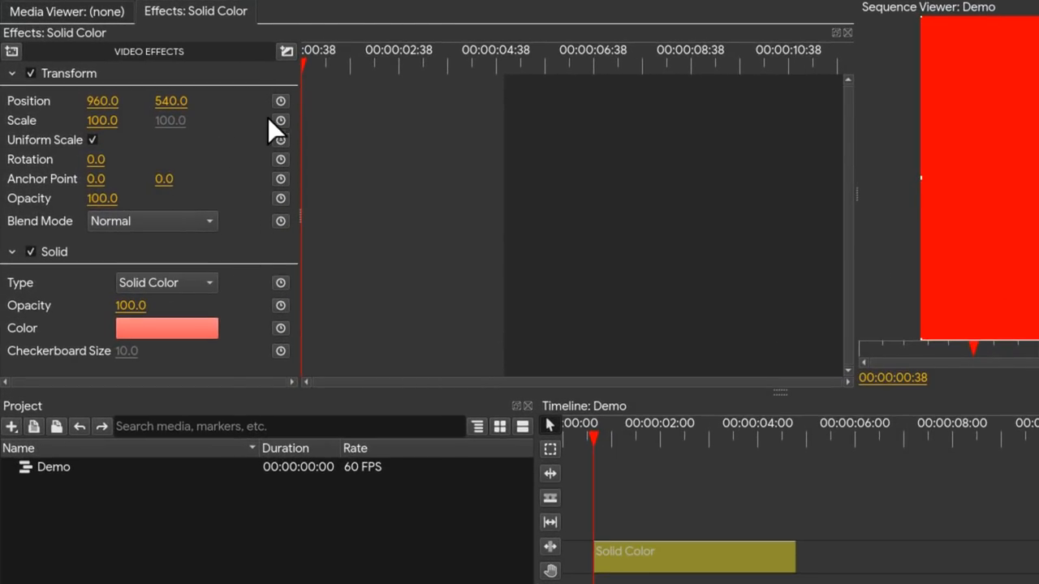
mouse_move(190, 344)
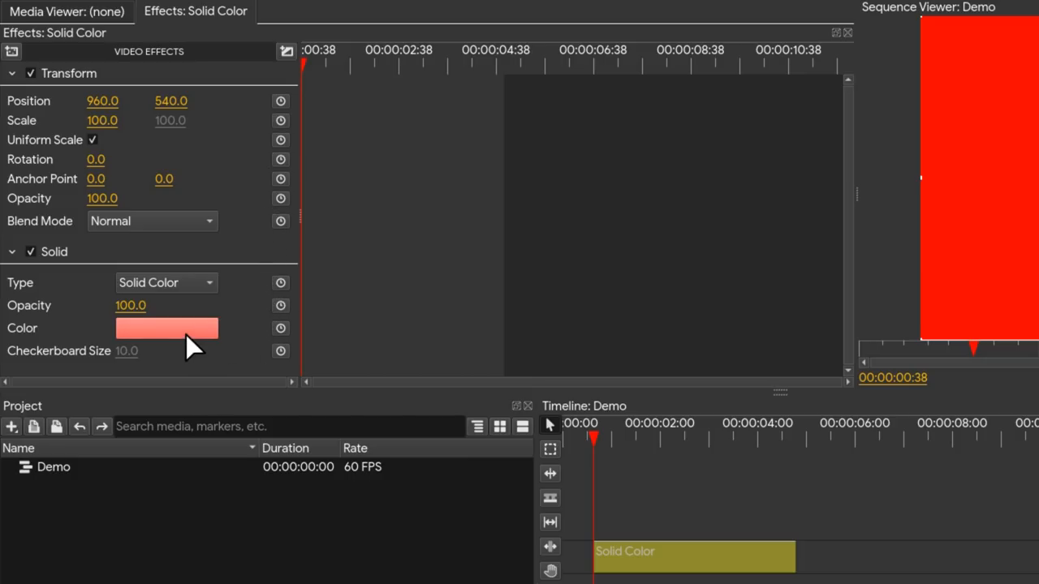
Step: Set the solid's colour to grey, then add a colour keyframe at the clip's end with a new colour
left_click(166, 328)
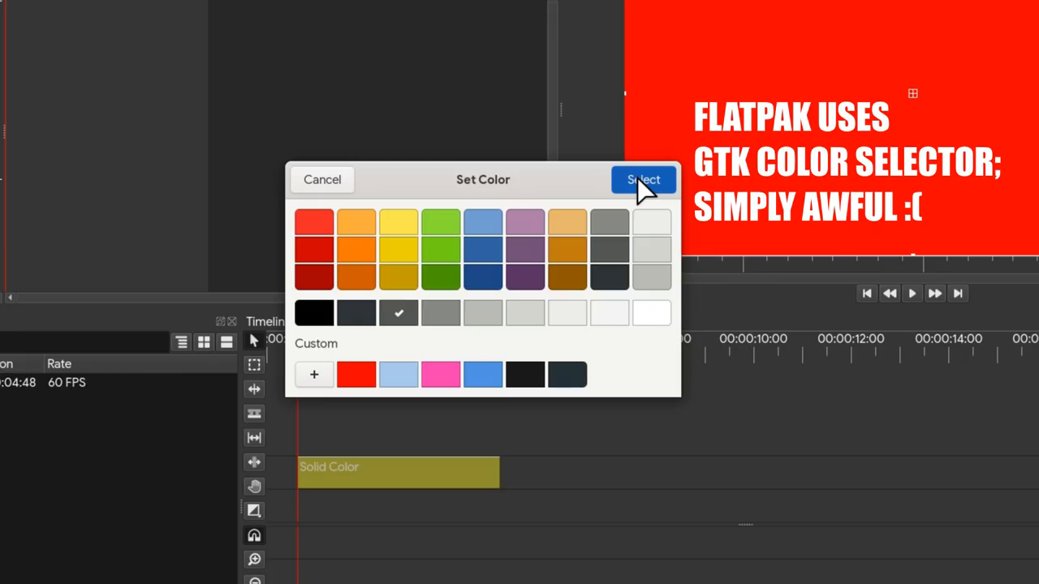
left_click(643, 180)
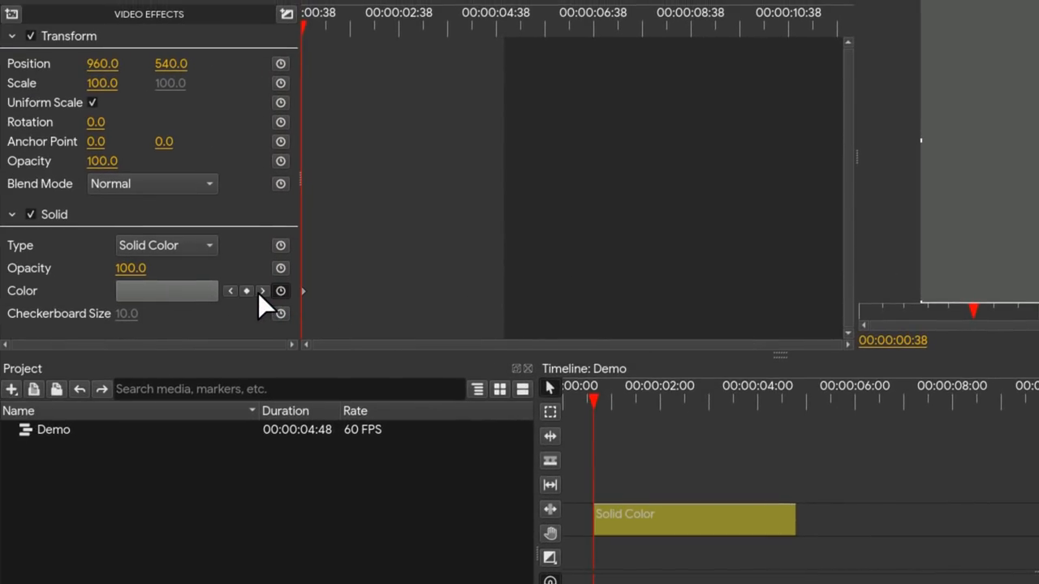
left_click(786, 412)
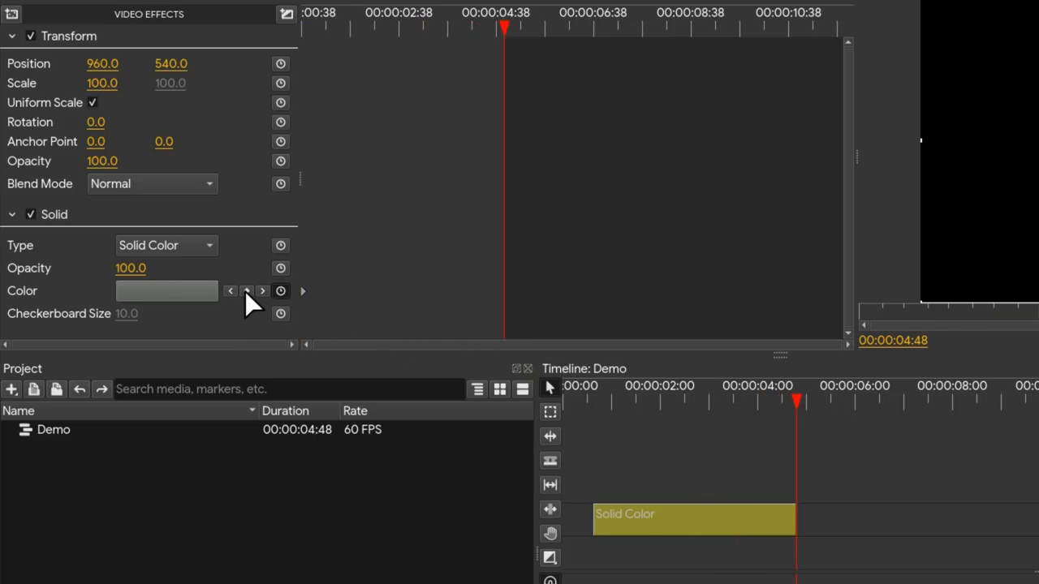
left_click(166, 290)
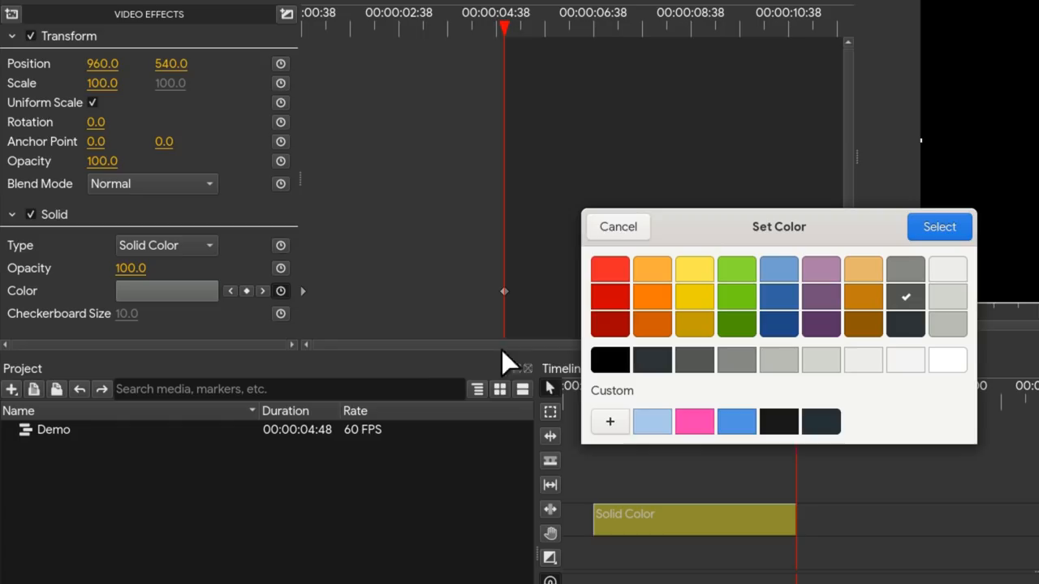
left_click(694, 422)
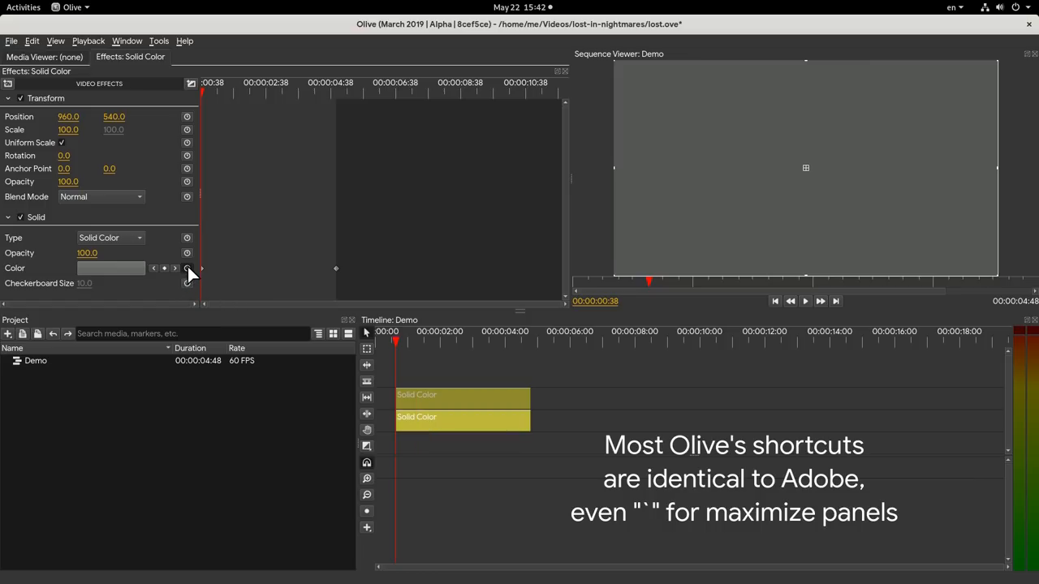
Step: Keyframe the solid's Position X to 2880 at the clip's end and preview the slide
left_click(186, 268)
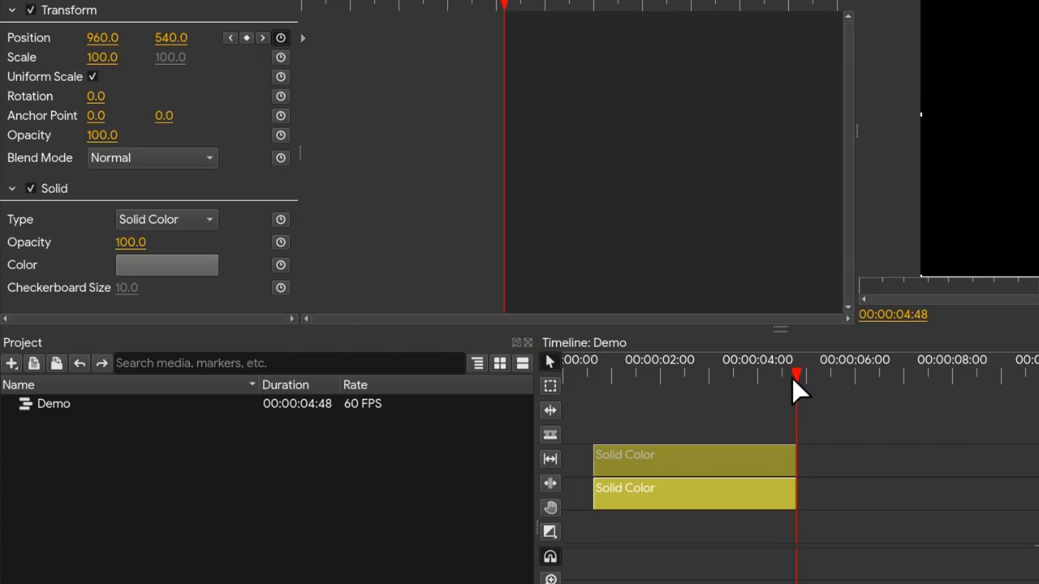
mouse_move(110, 51)
type("2880")
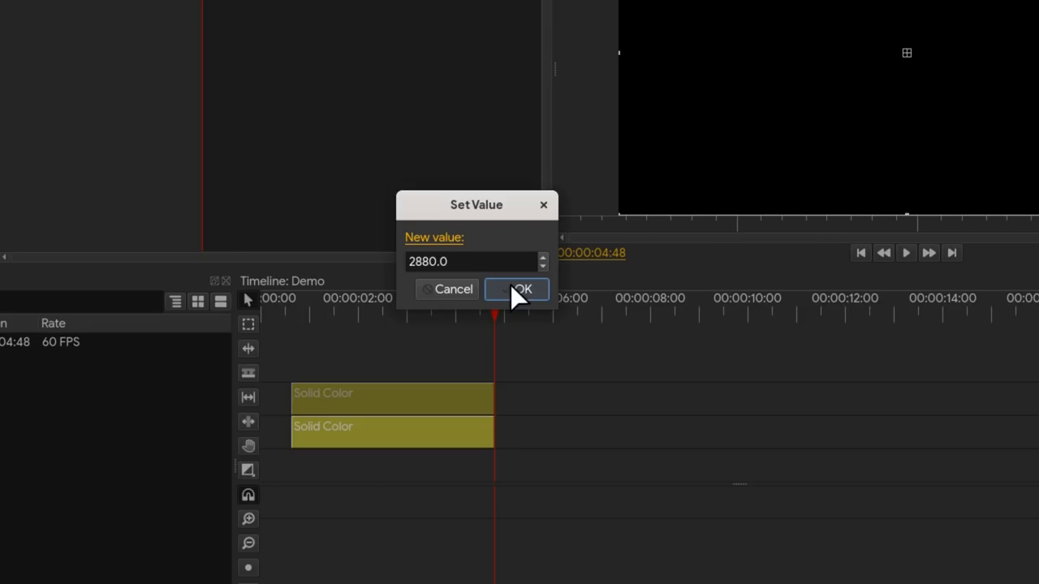
left_click(517, 289)
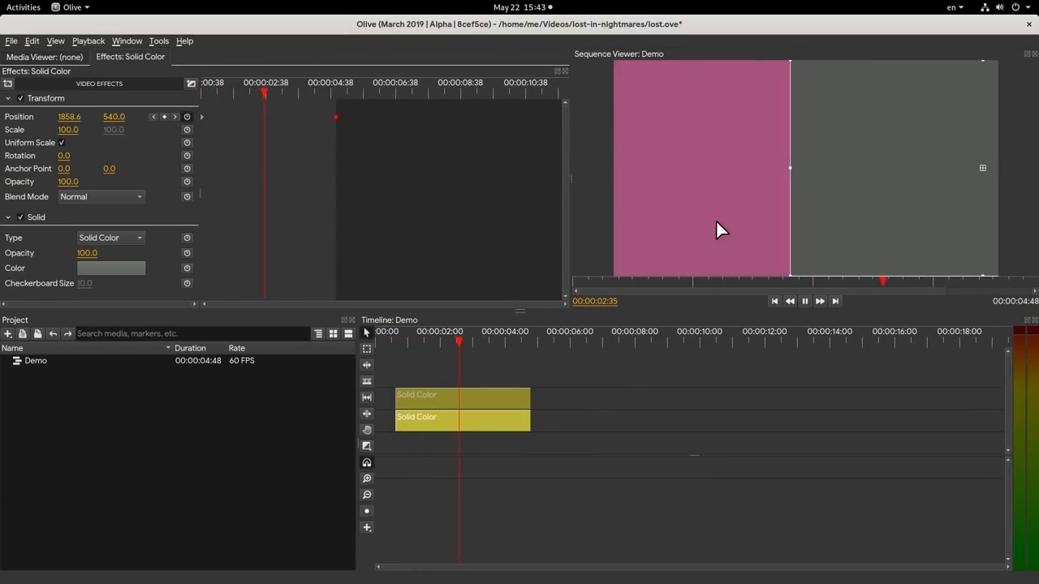
left_click(524, 341)
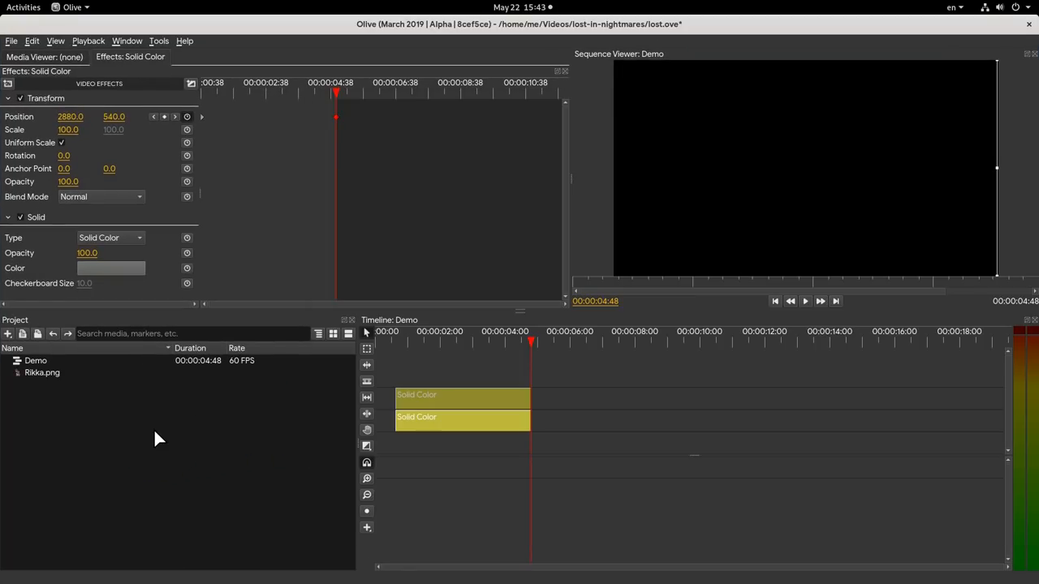
Step: Place Rikka.png on the timeline and move the image toward the lower right
left_click_drag(43, 372, 600, 397)
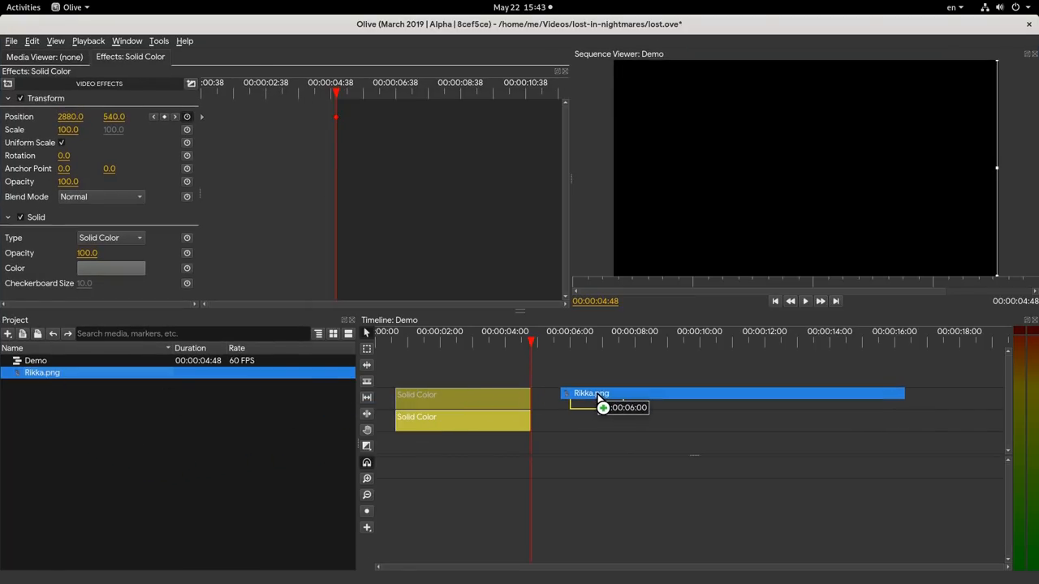
left_click_drag(730, 395, 597, 398)
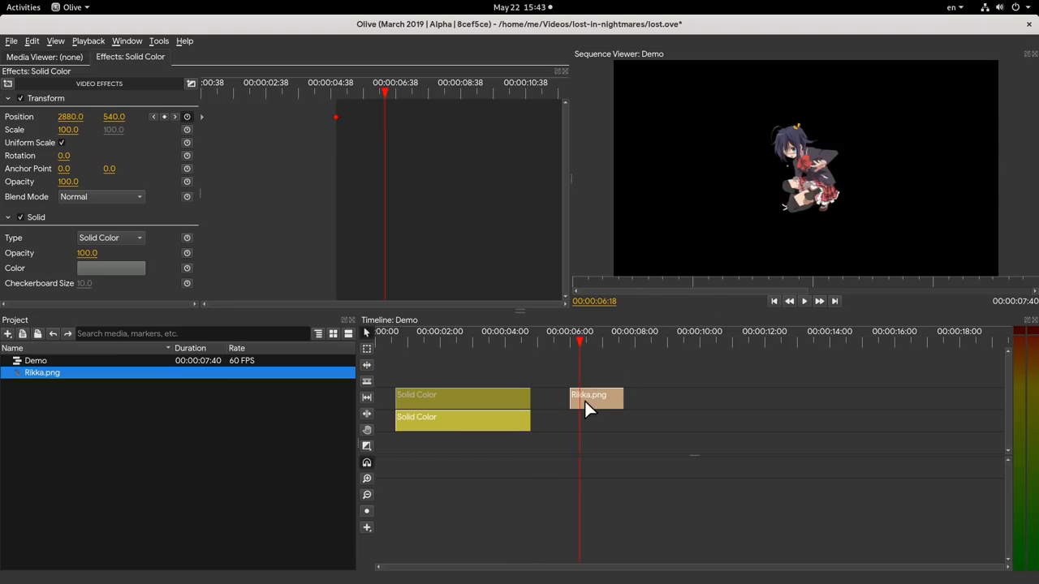
left_click(596, 396)
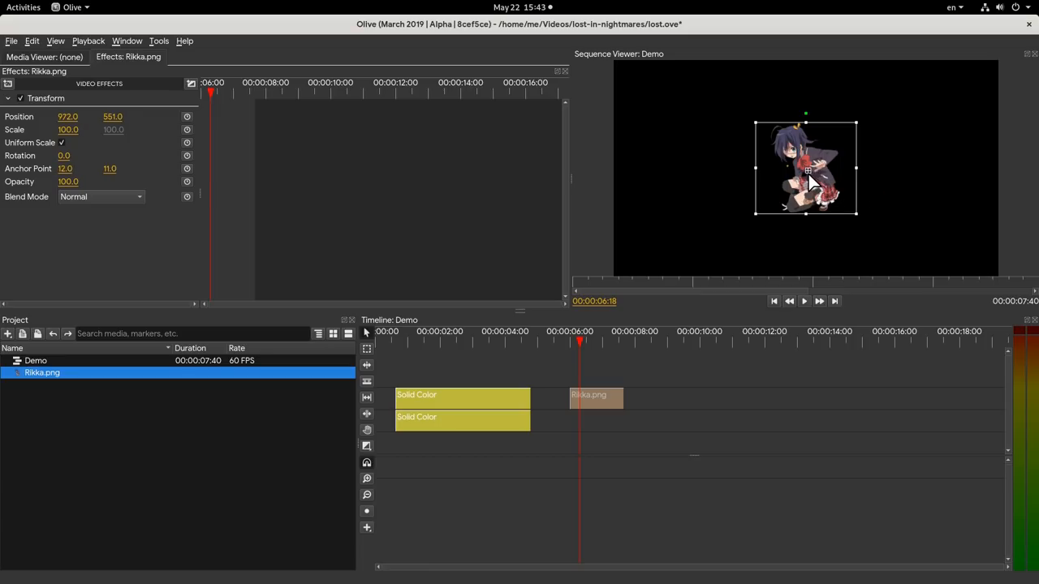
left_click_drag(805, 168, 939, 224)
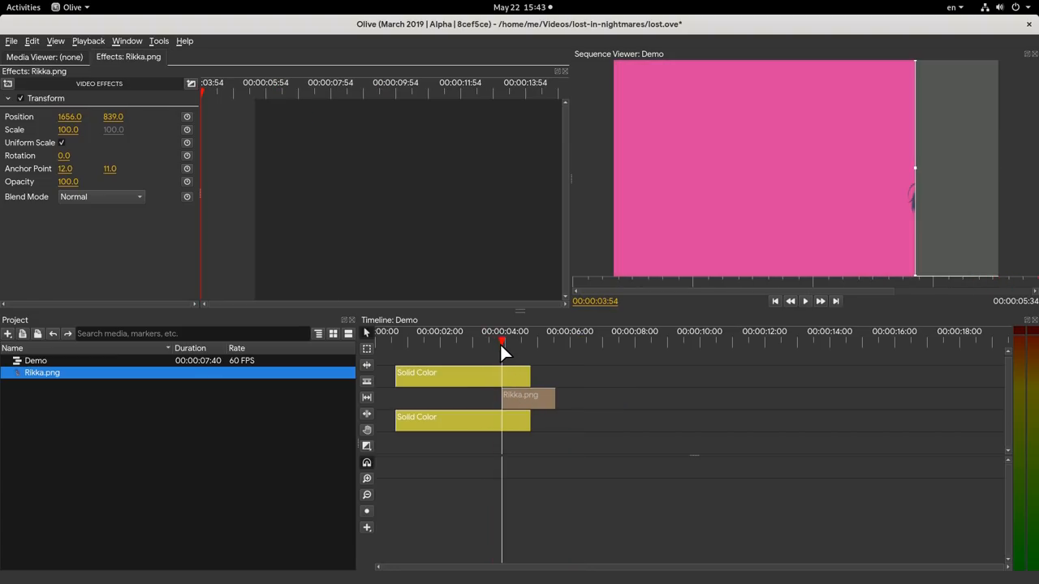
left_click(521, 341)
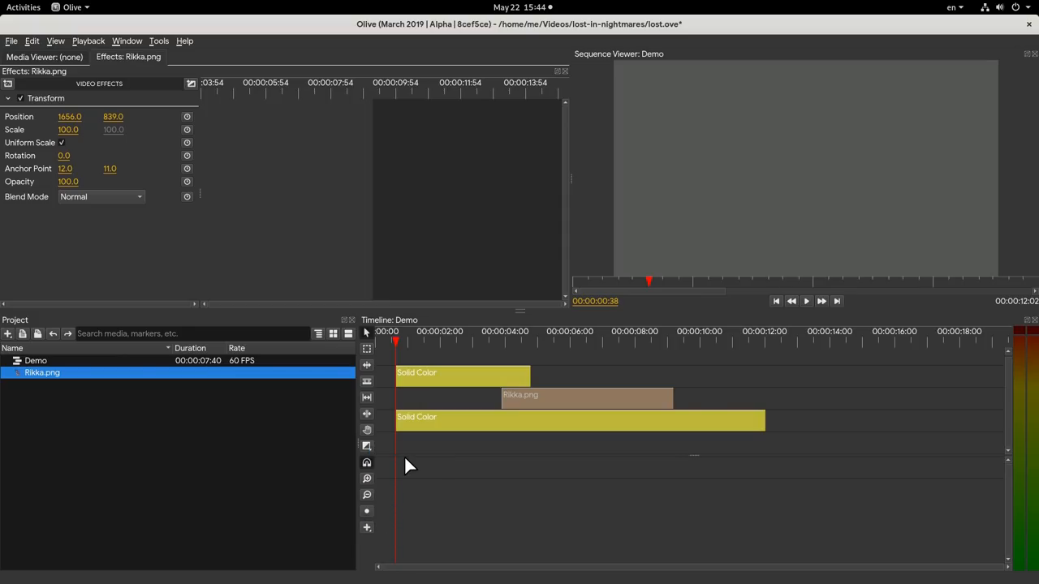
mouse_move(408, 353)
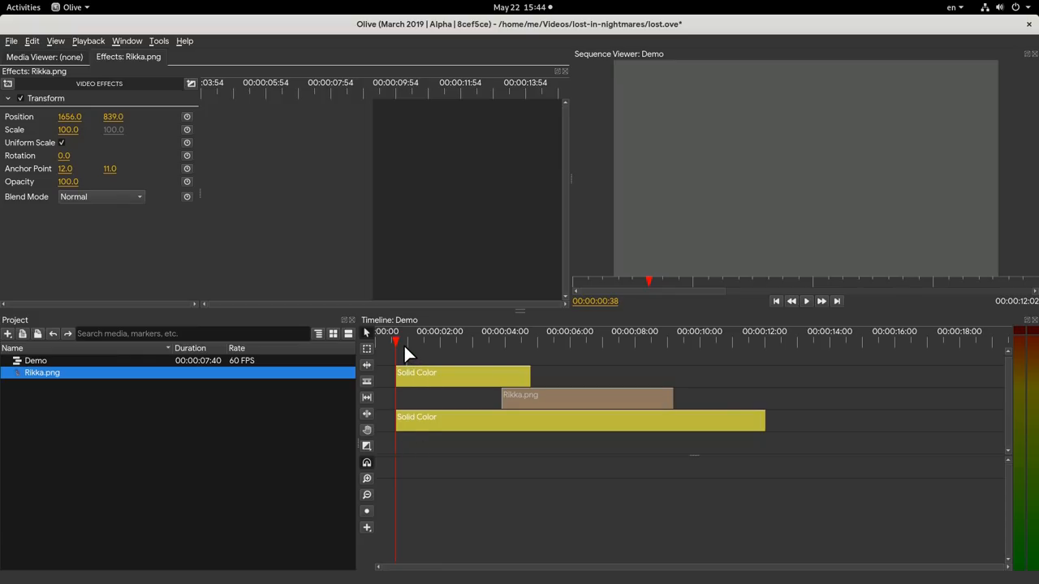
Step: Move the playhead about three seconds in to preview the sequence
left_click(481, 332)
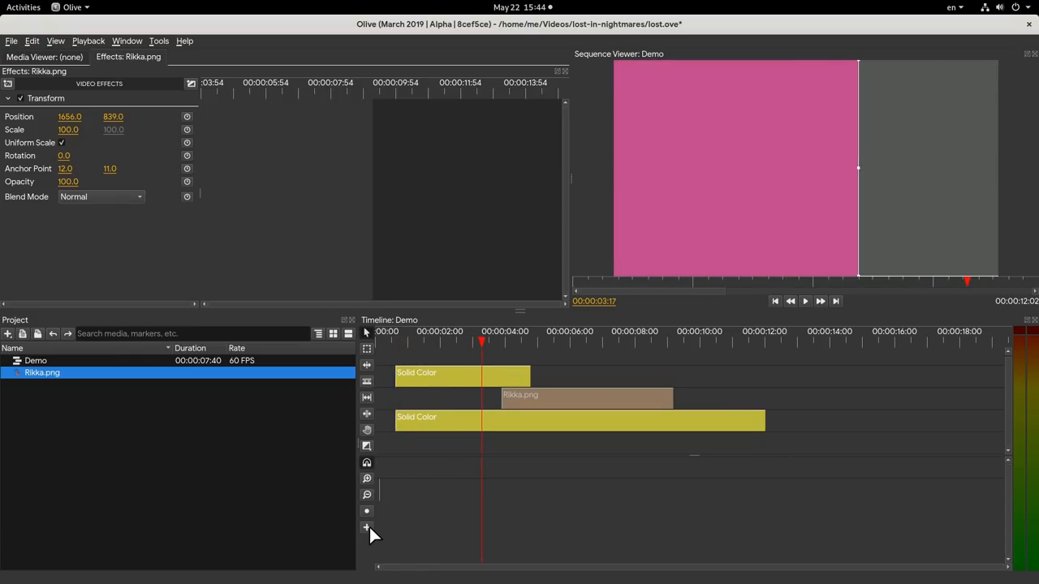
mouse_move(399, 469)
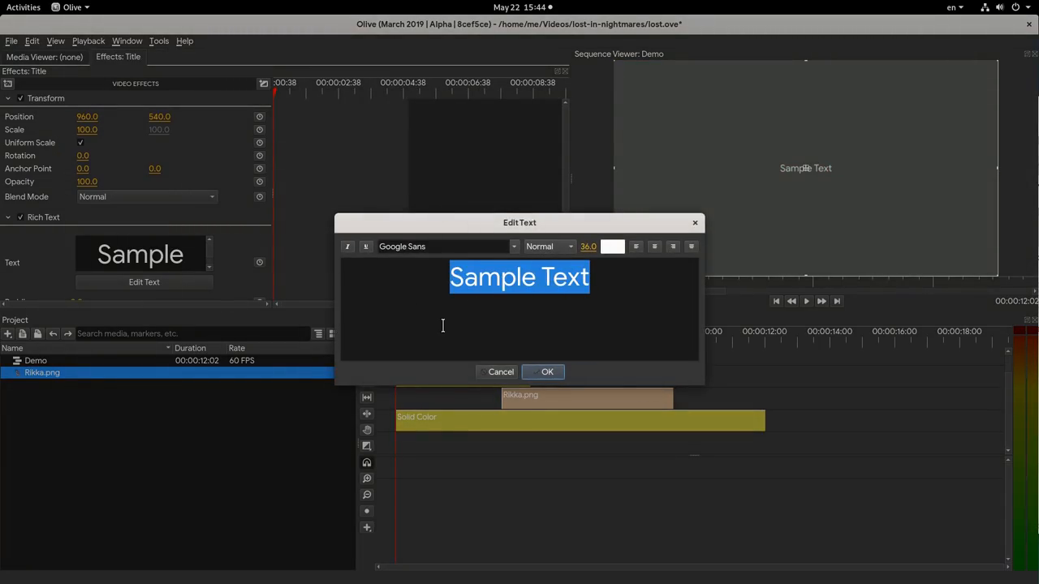
Step: Type 'RIKKA REVEAL :)' in BubbleGum font at size 90 and confirm a text colour
type("RIKKA REVEAL :)")
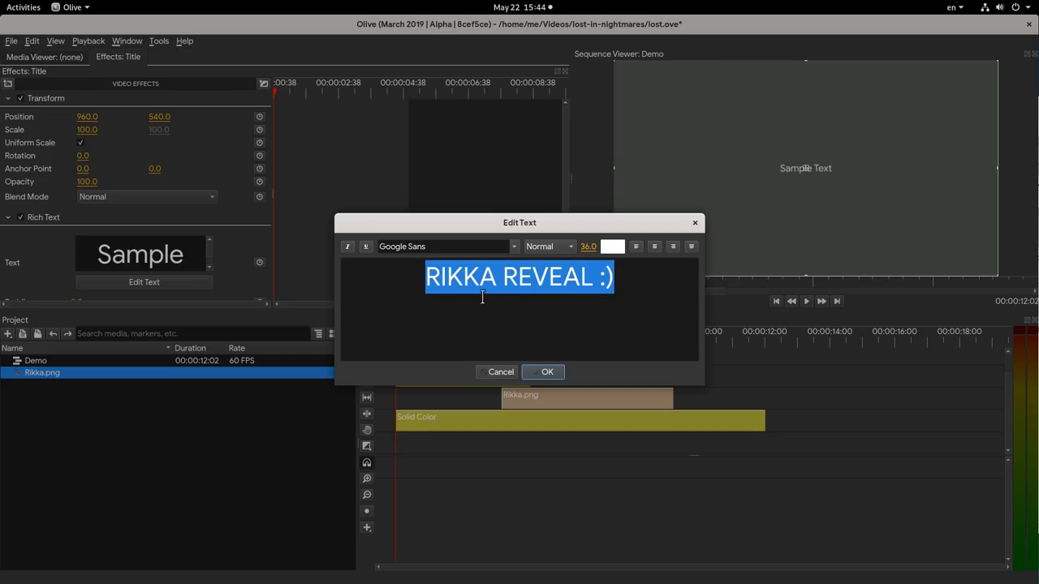
left_click(514, 246)
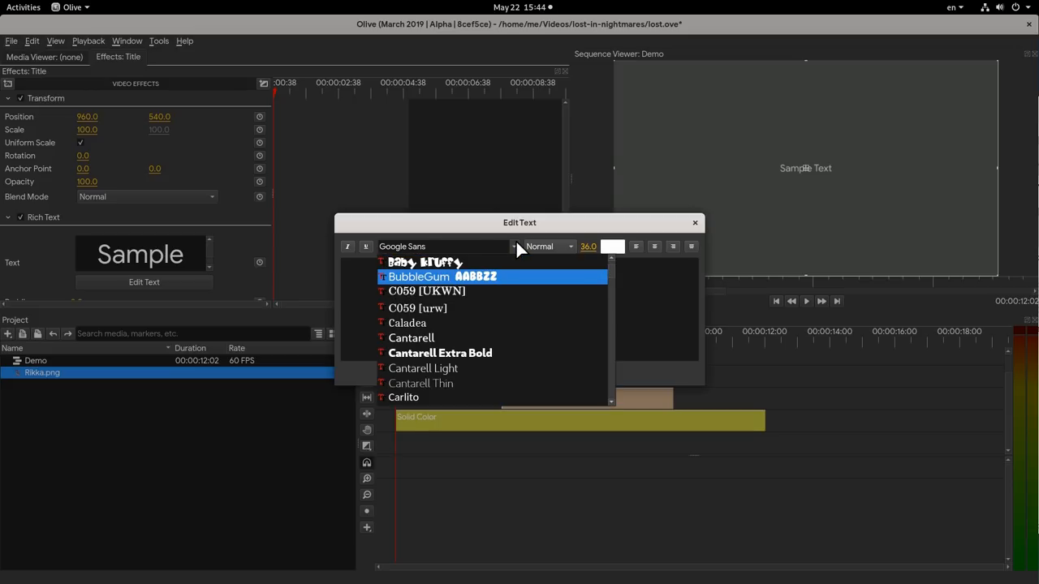
left_click(439, 276)
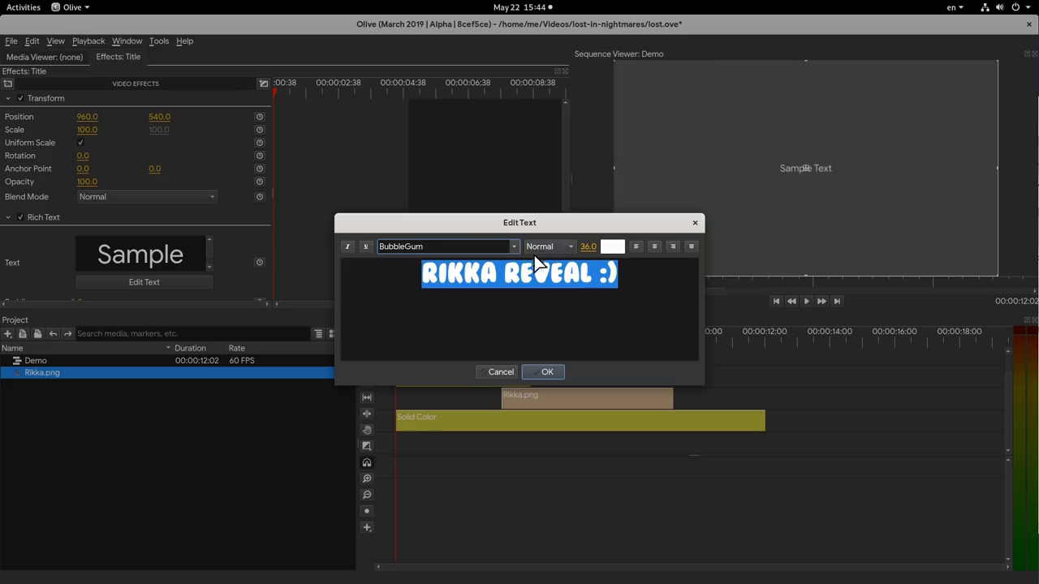
left_click(587, 246)
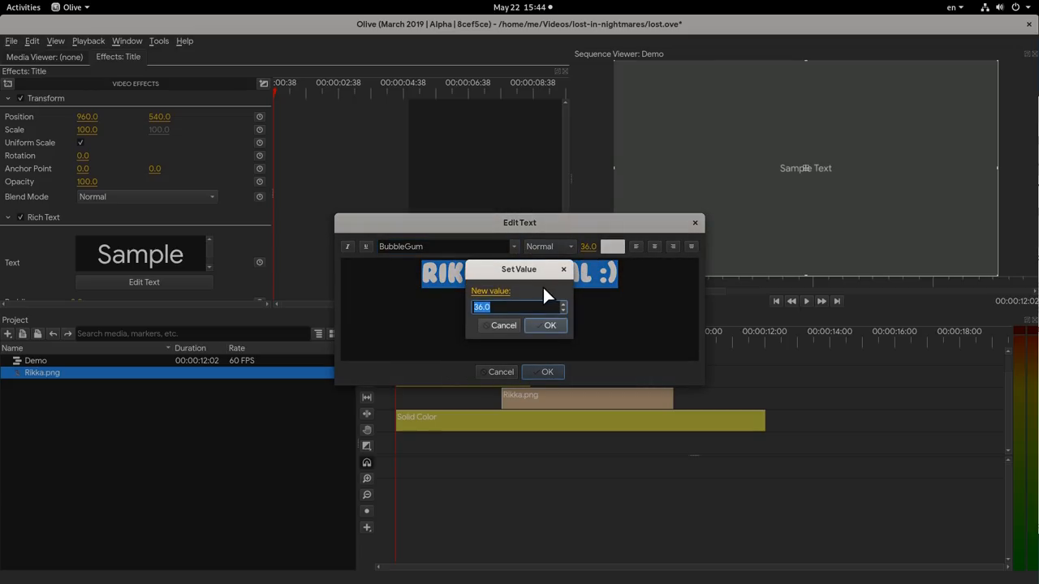
type("90")
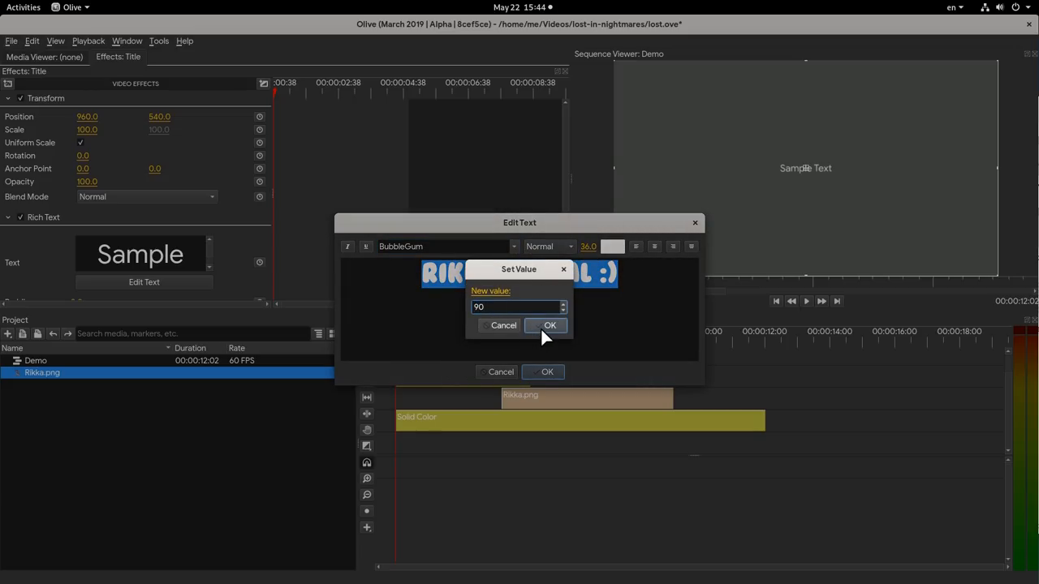
left_click(545, 325)
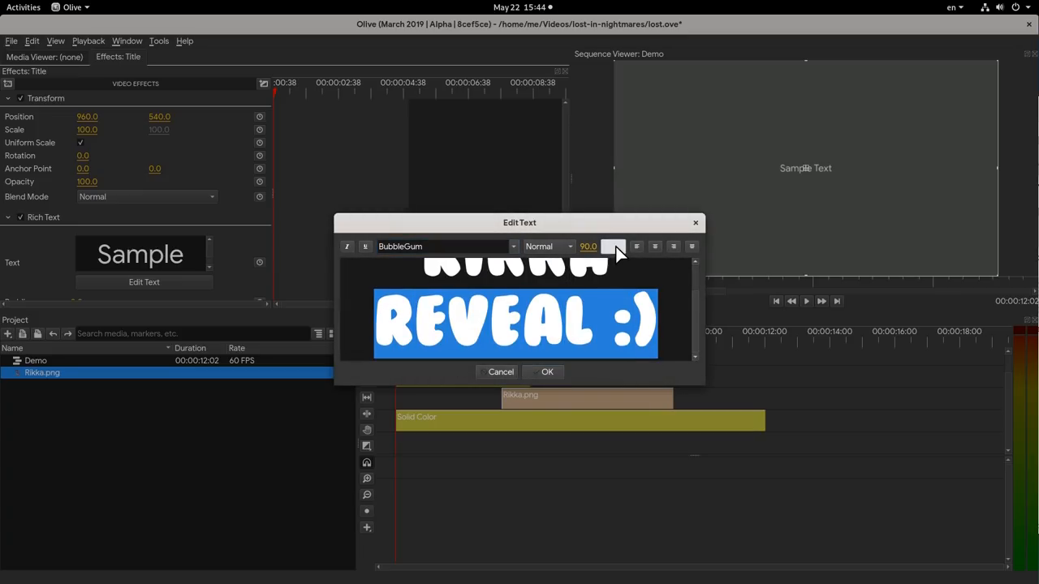
left_click(613, 246)
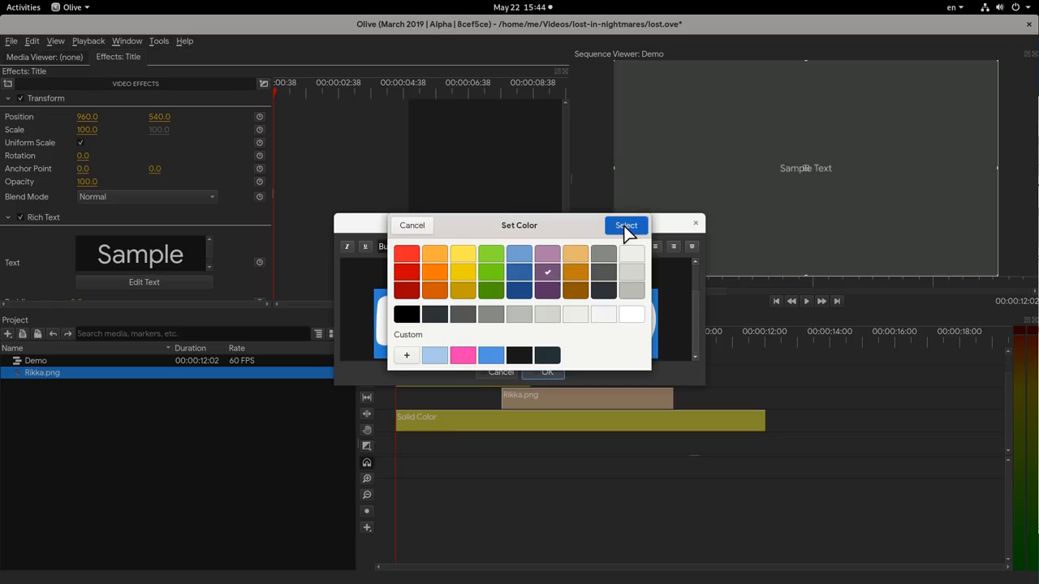
left_click(626, 224)
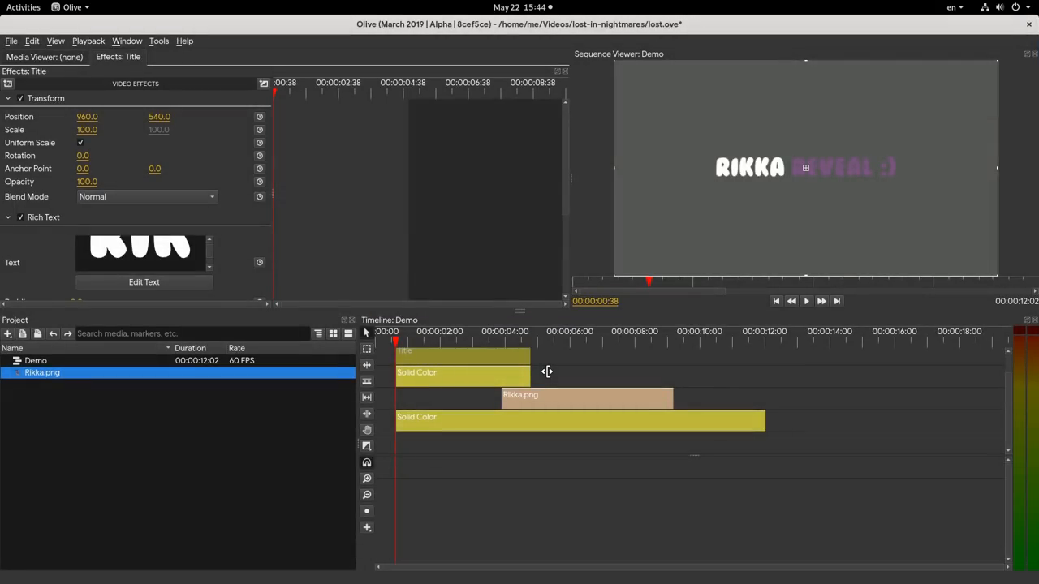
mouse_move(486, 546)
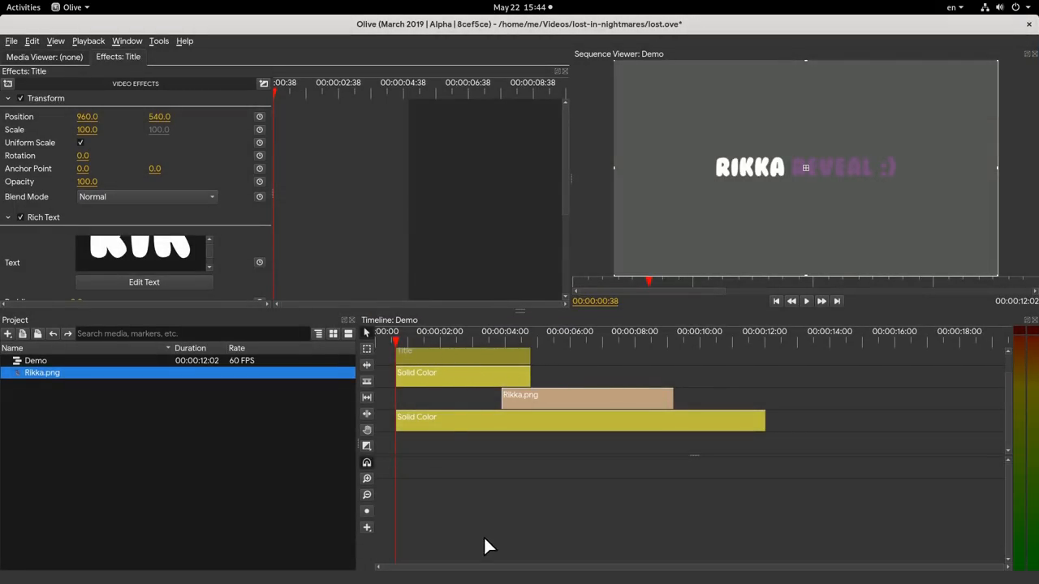
left_click(388, 332)
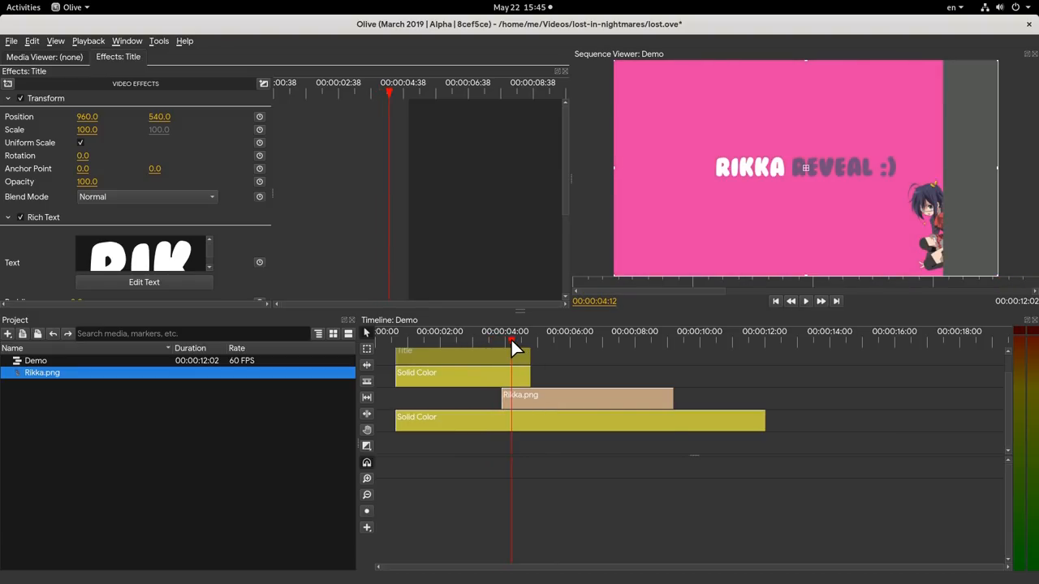
left_click(498, 332)
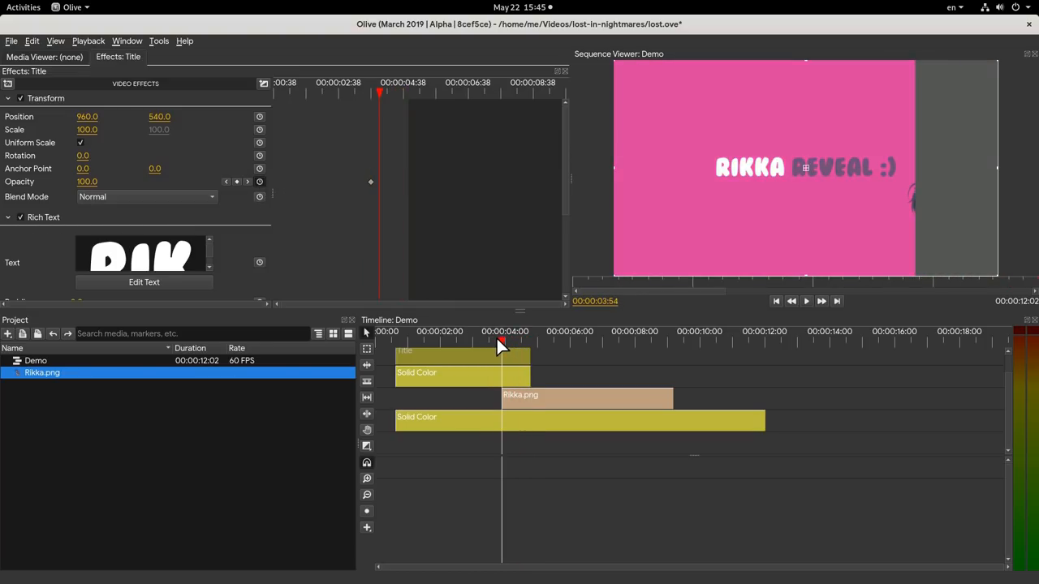
Step: Set the title's fade-out point near four seconds and play back the fade
left_click(477, 332)
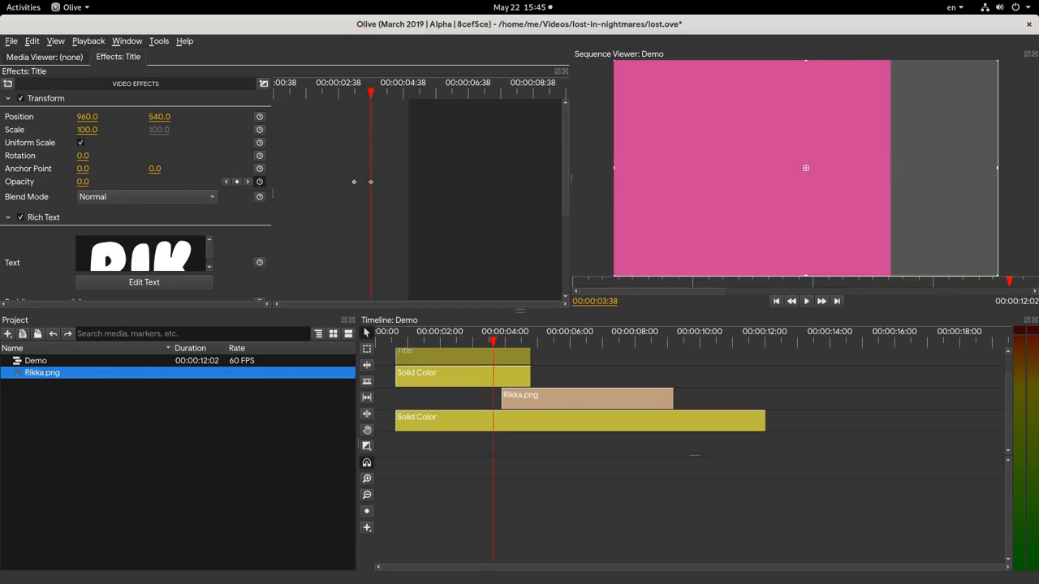
left_click(806, 301)
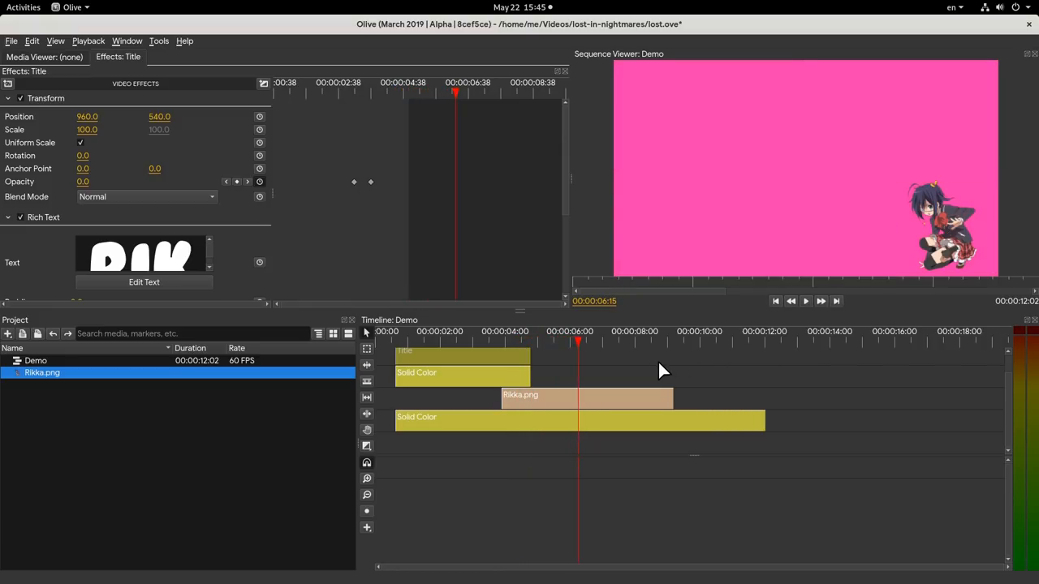
mouse_move(787, 360)
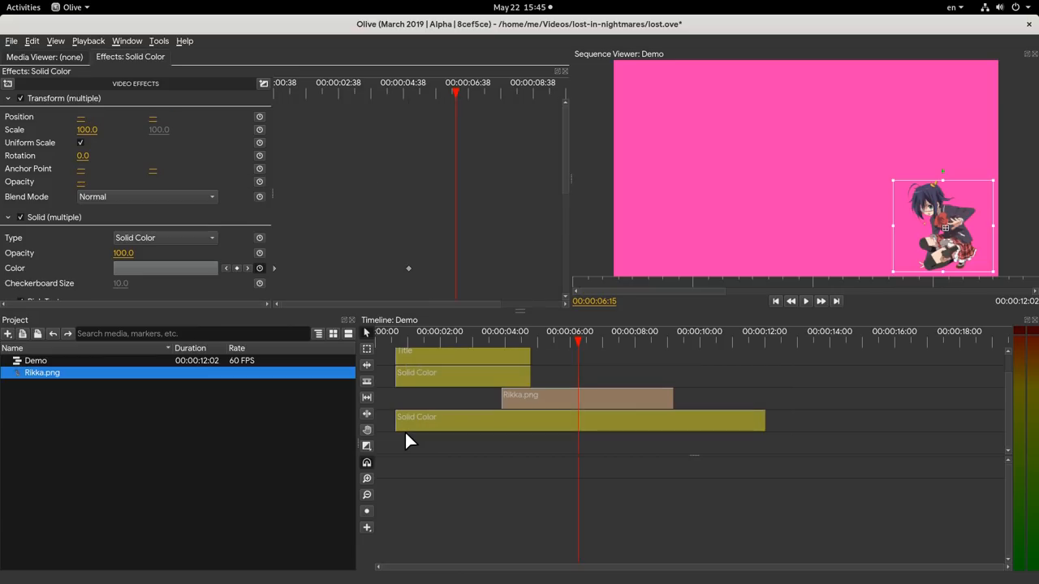
Step: Nest the selected Demo clips via the right-click Nest command
right_click(485, 417)
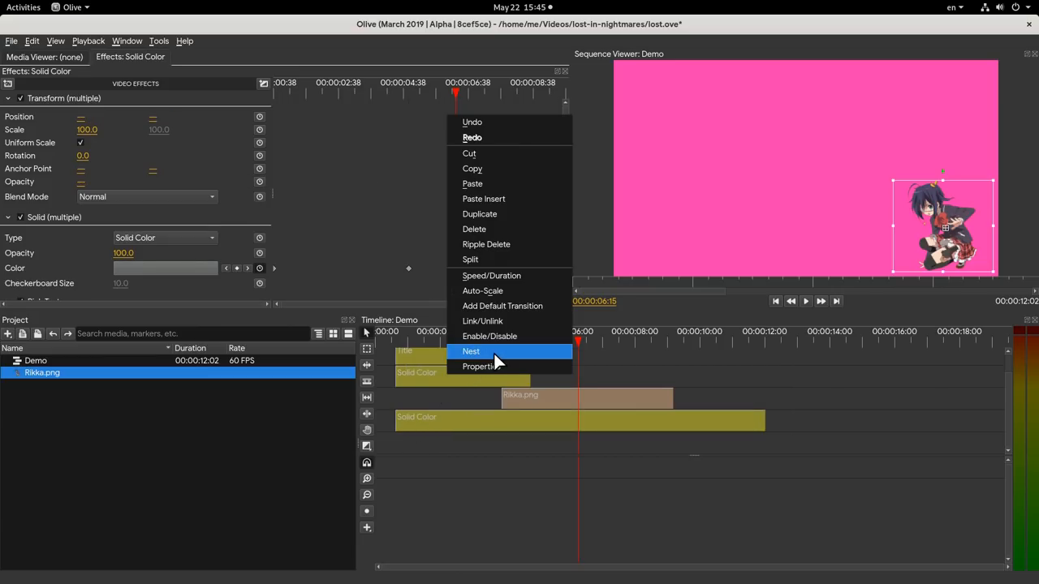
mouse_move(523, 357)
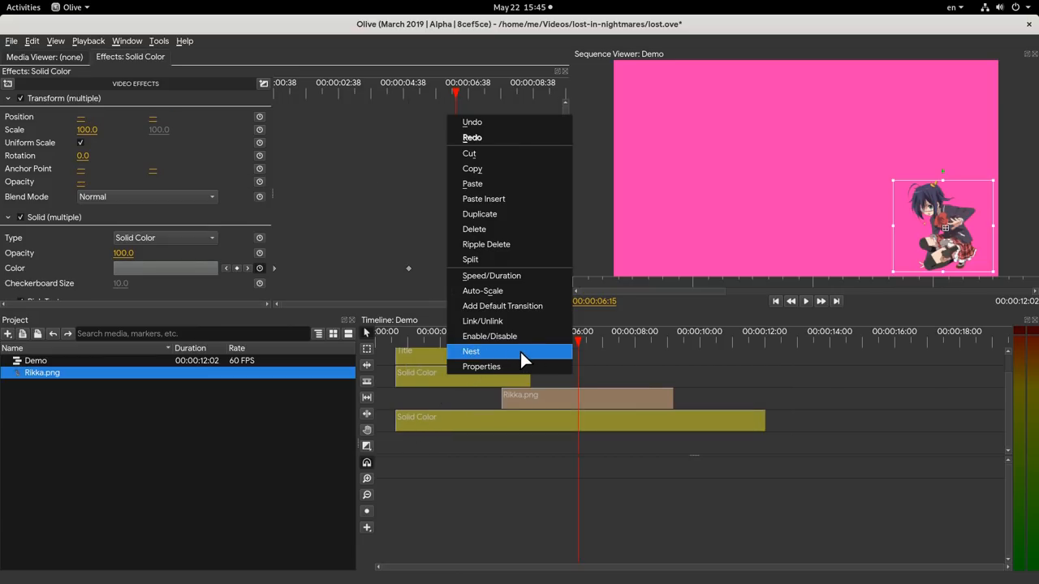
left_click(471, 351)
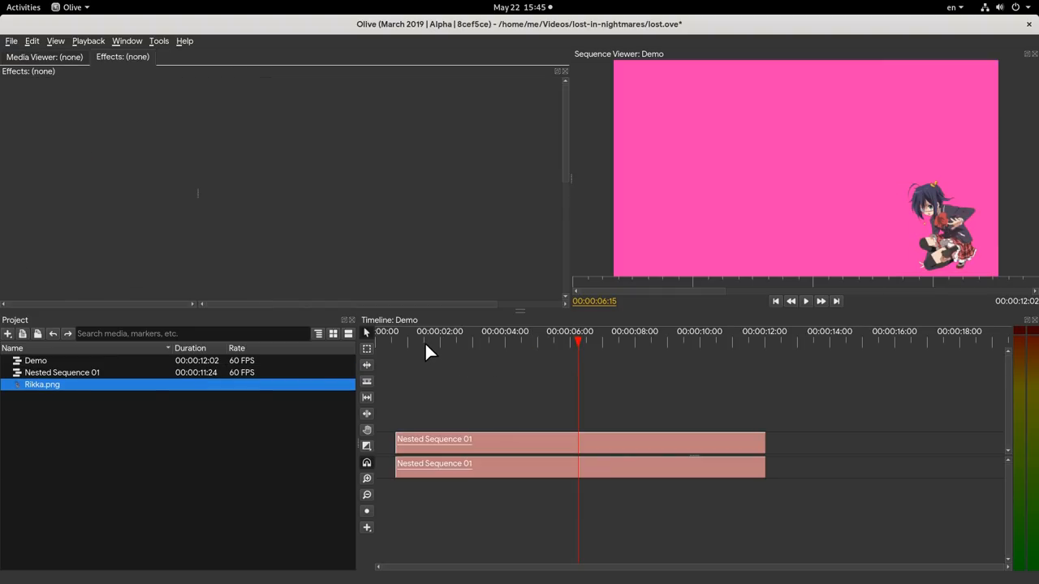
left_click(469, 340)
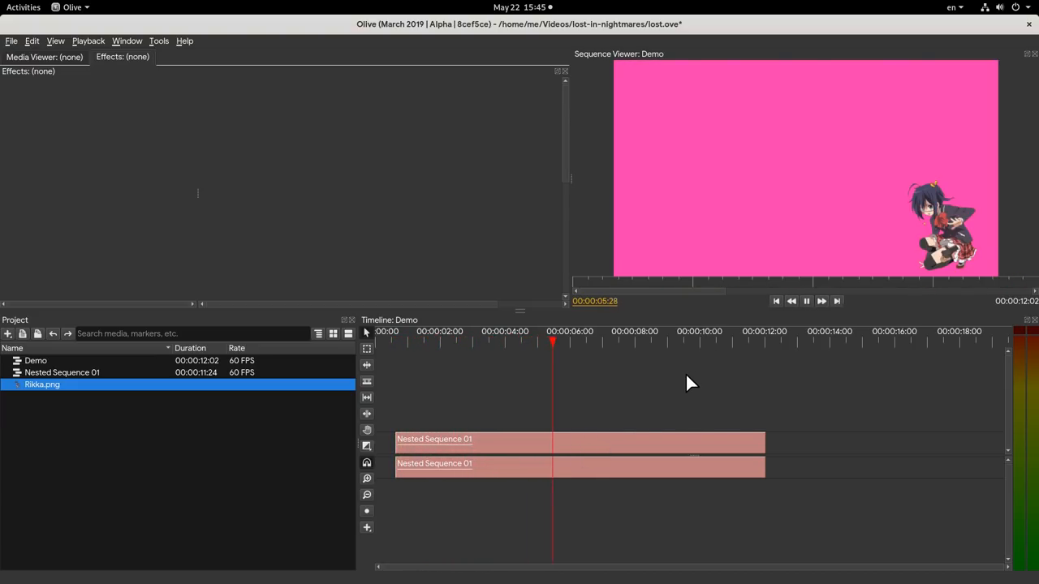
left_click(508, 344)
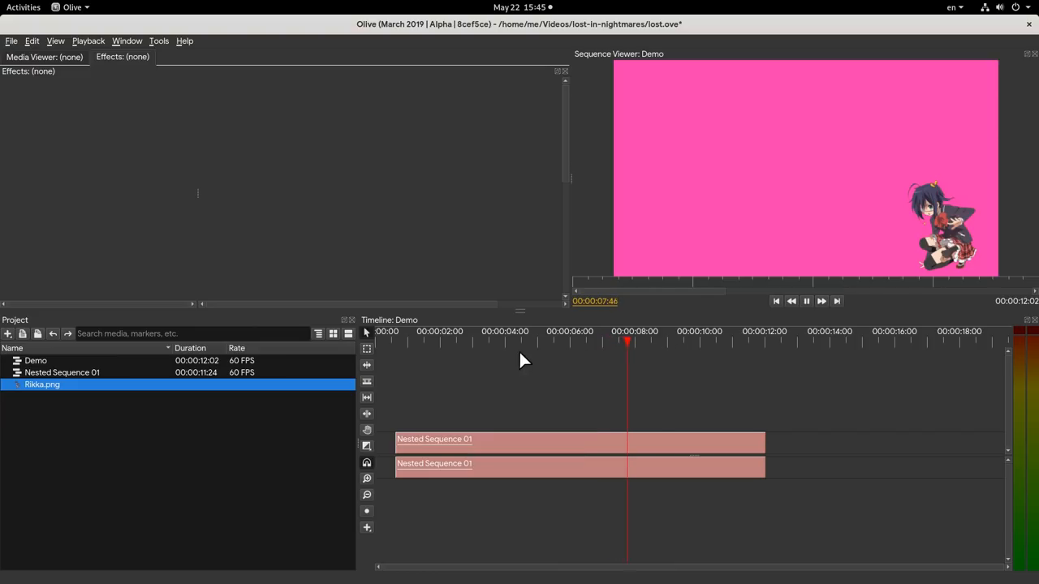
left_click(511, 342)
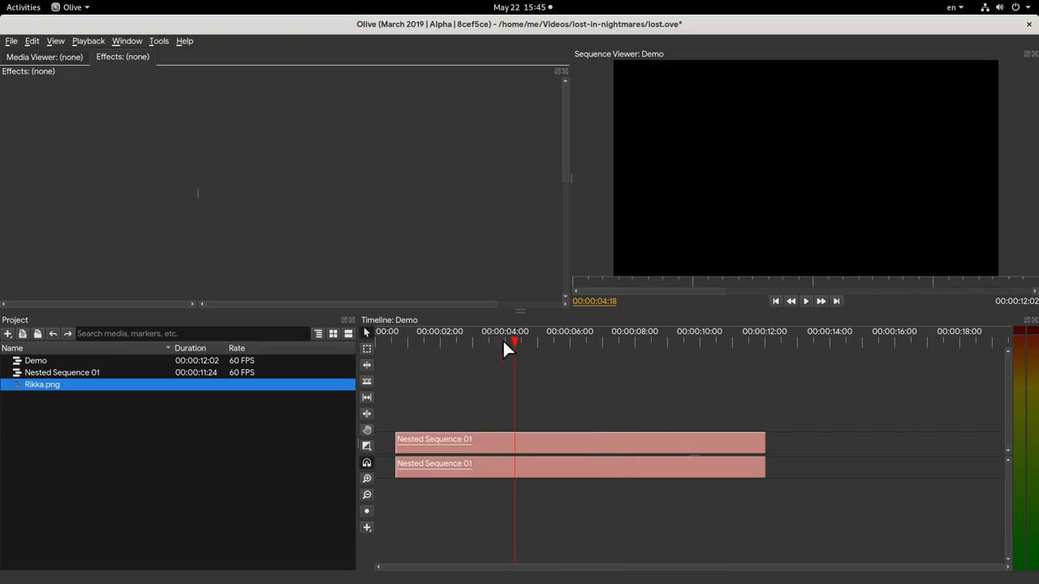
left_click(556, 331)
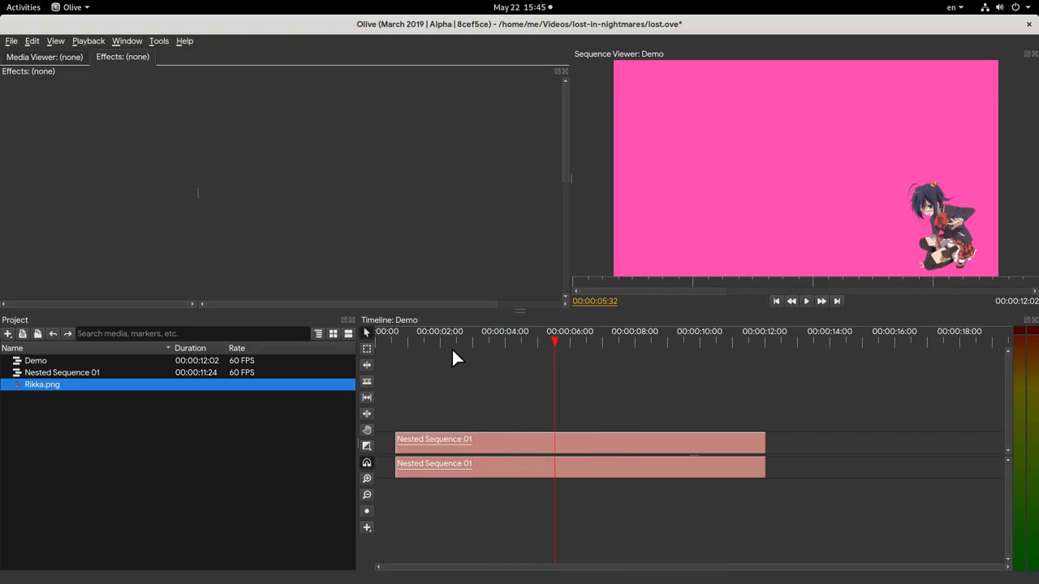